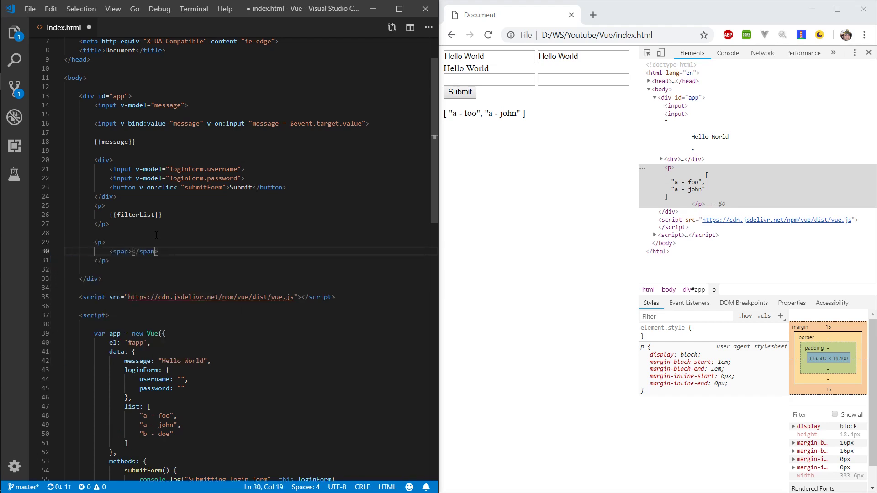
Fill the span with Bob and give it a v-if="true" condition
text(Bob)
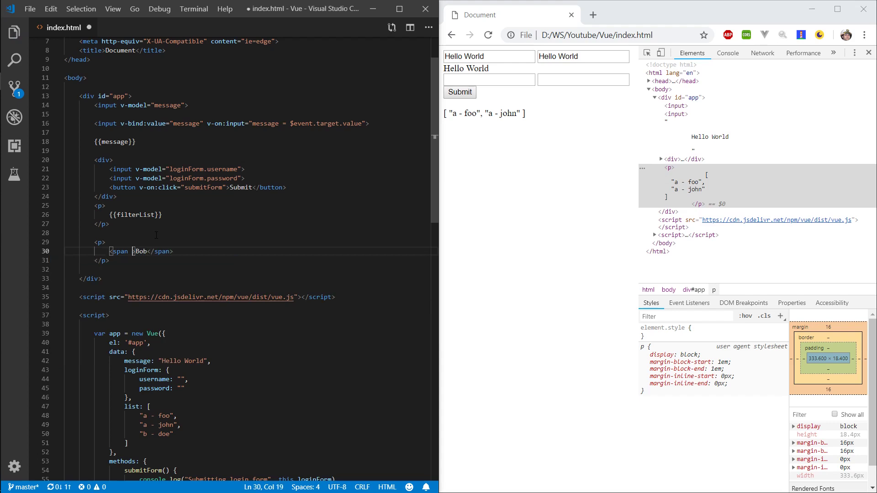
text(v-if=)
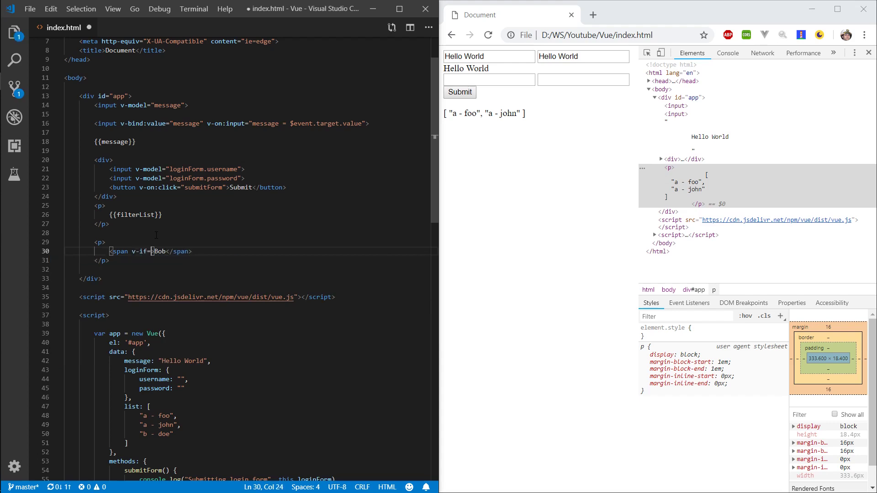
text(true">)
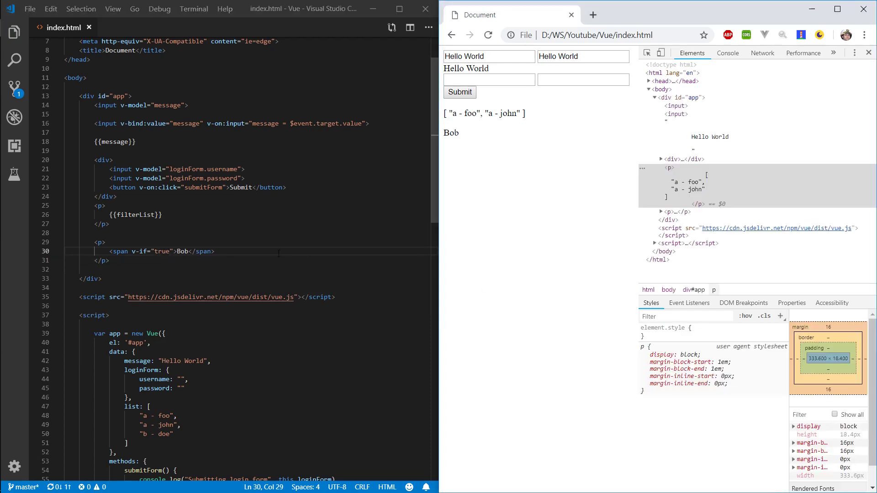
drag(132, 251, 173, 251)
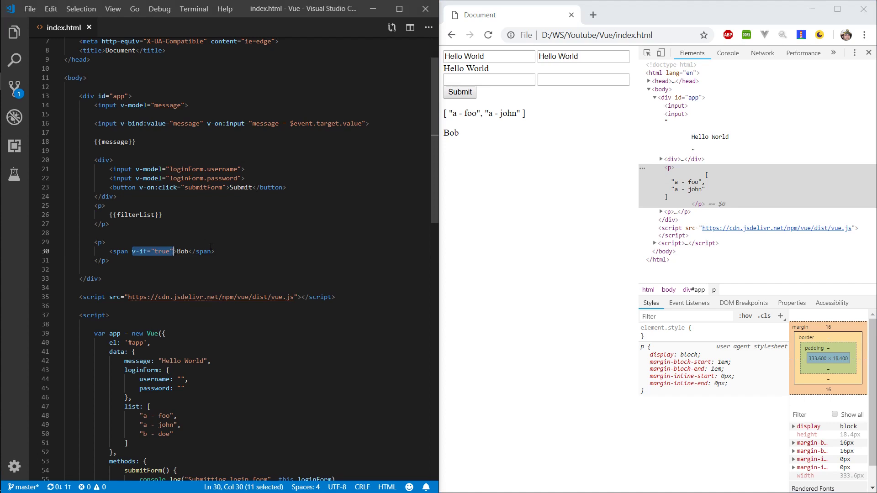
Try the v-if value as false, 0 and null, then clear the condition
double_click(162, 251)
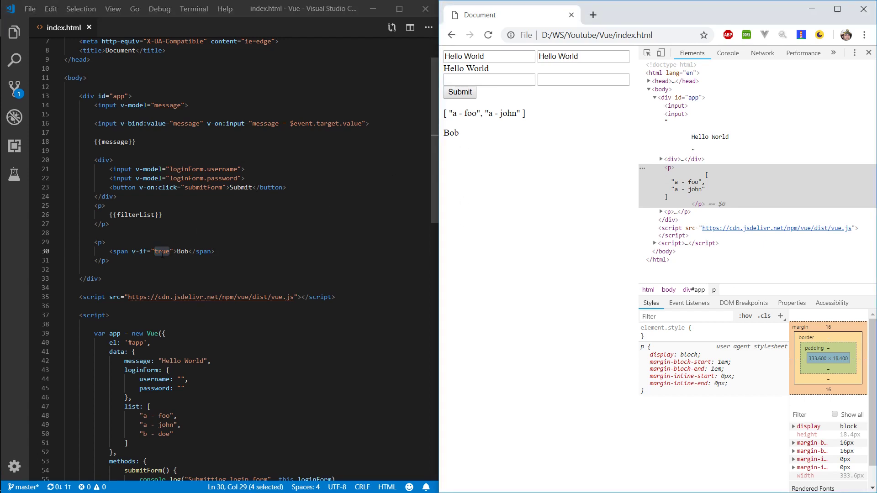
text(false)
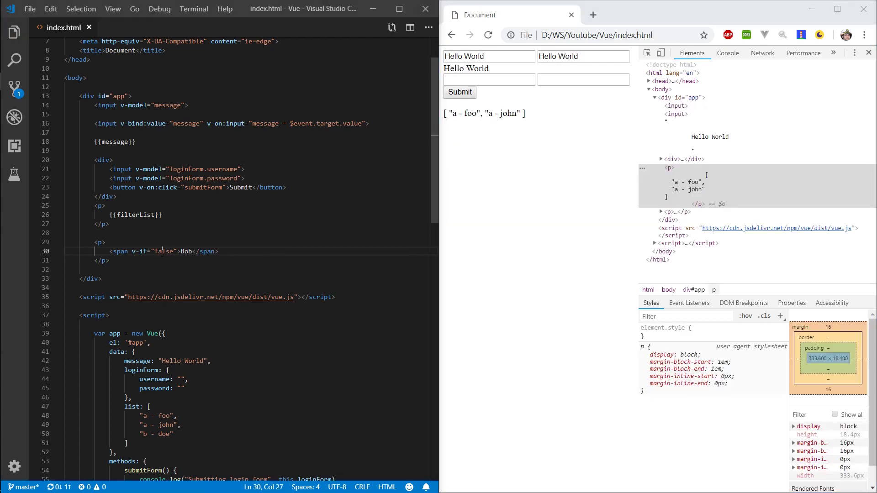
text(0)
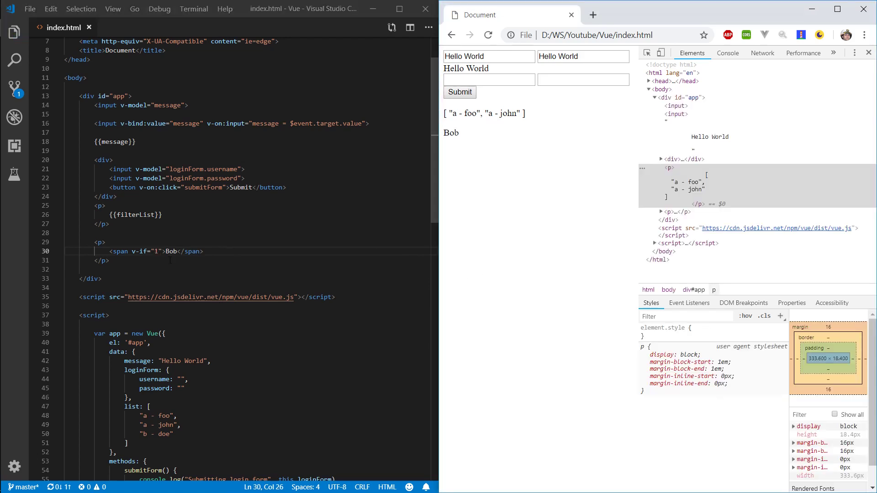
text(n)
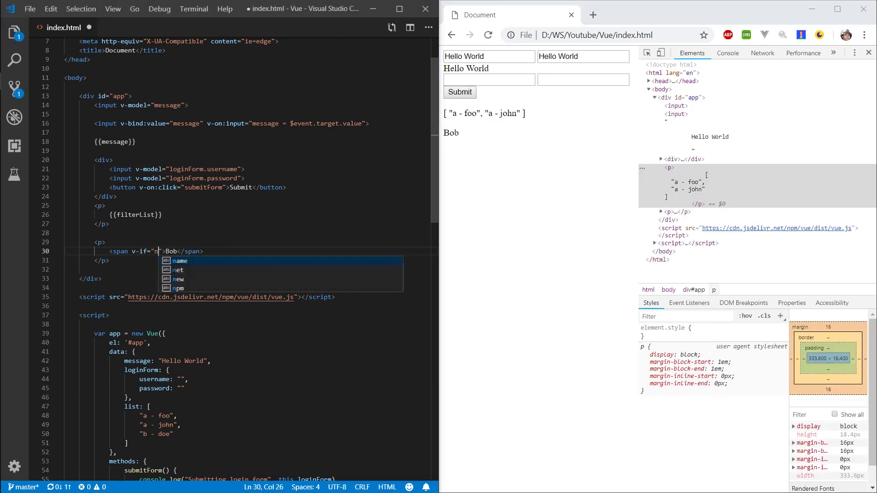
text(ull)
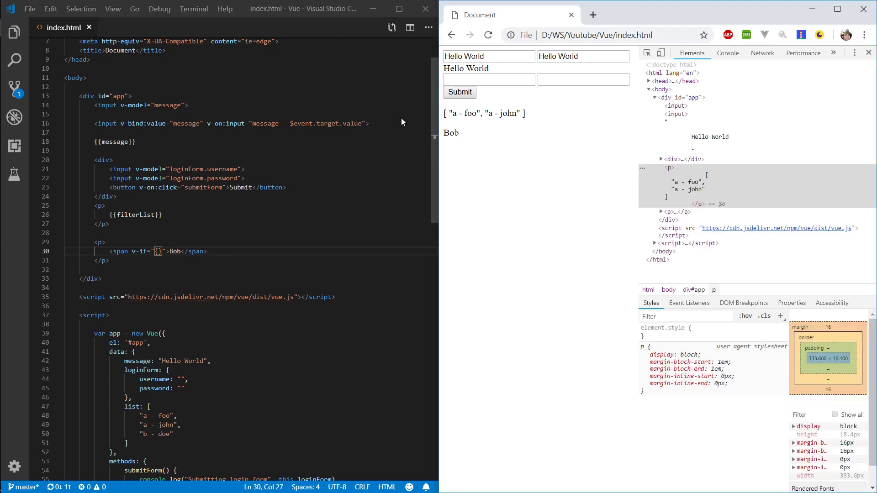
key(Backspace)
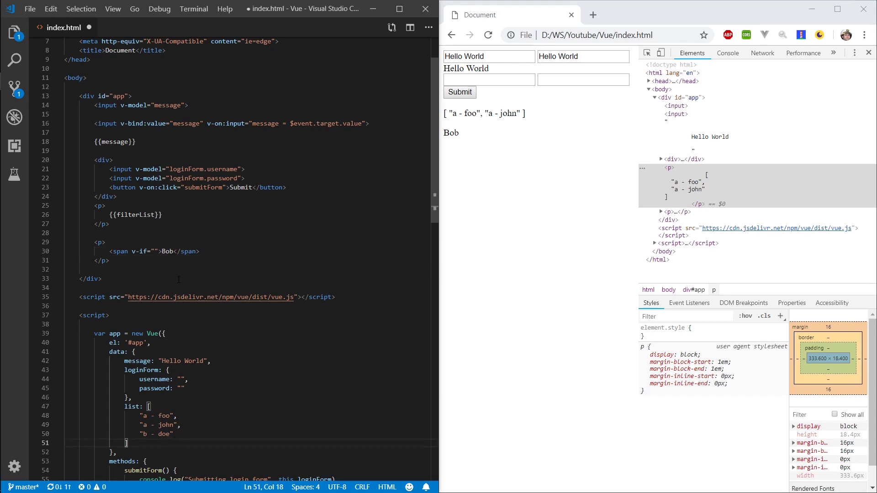
Add a show: true data property and bind the span's v-if to show
text(show)
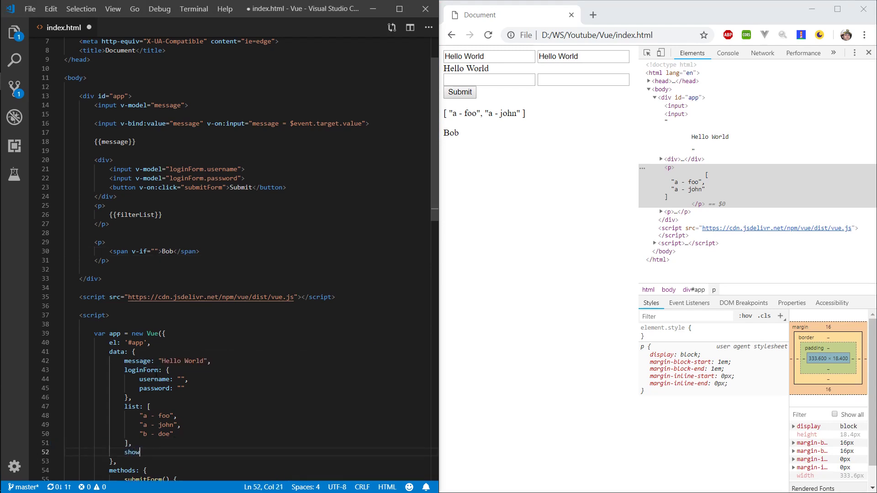
text(: true)
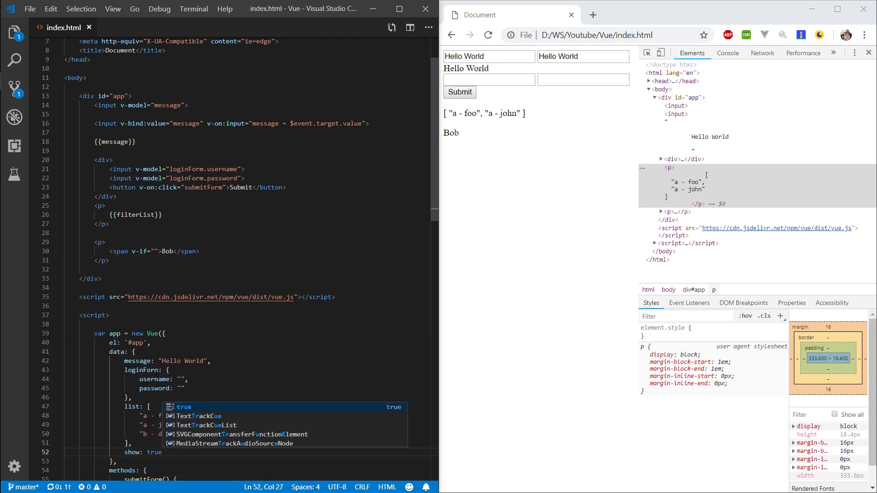
text(sh)
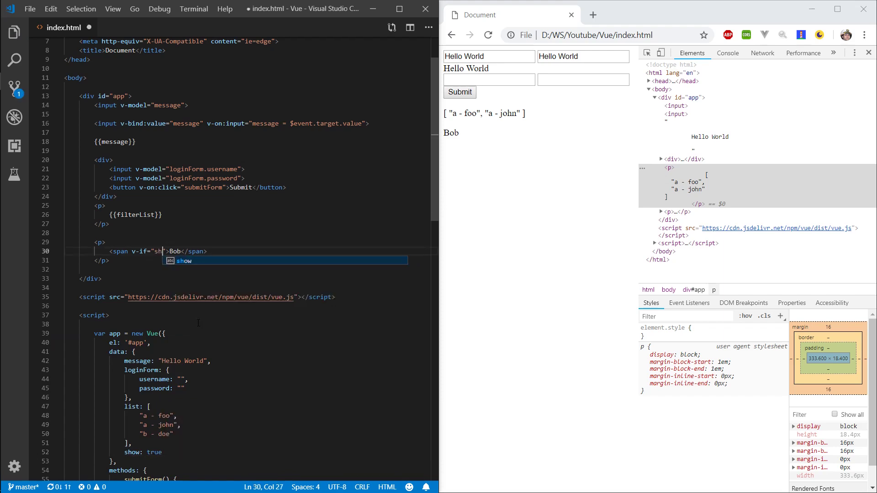
key(Tab)
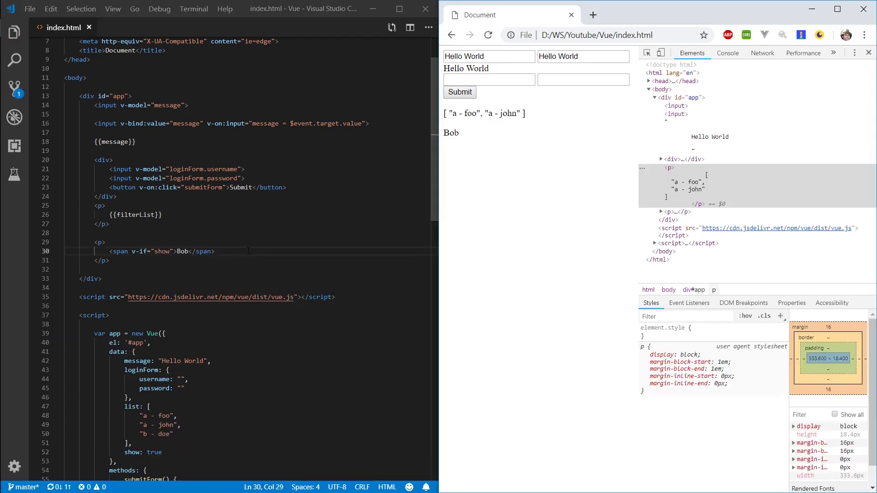
Duplicate the span as a second Bob span using v-show="show"
click(188, 251)
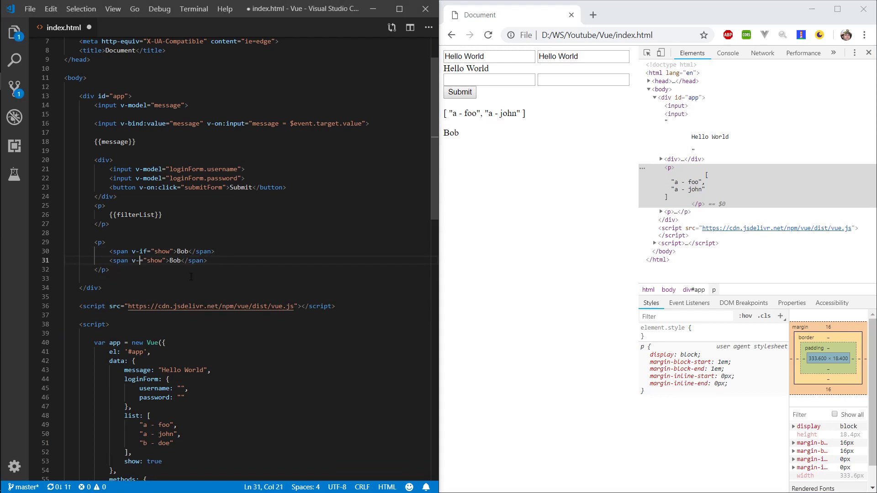
text(show=)
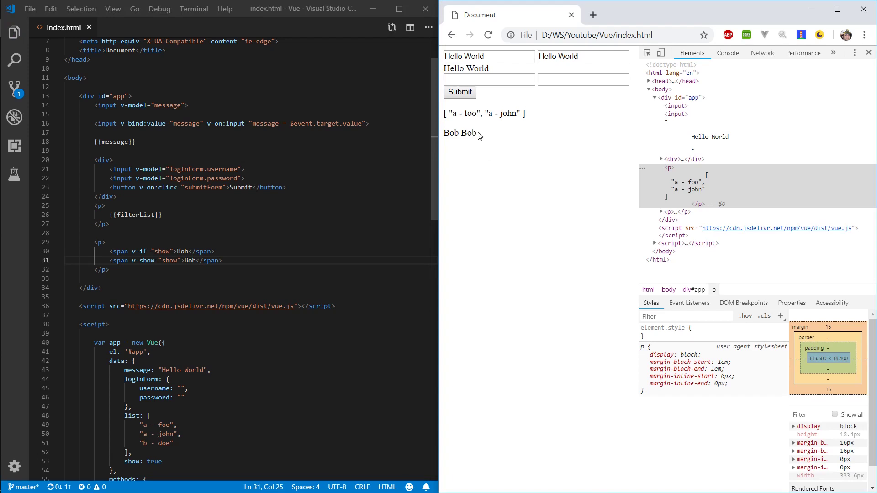
mouse_move(497, 141)
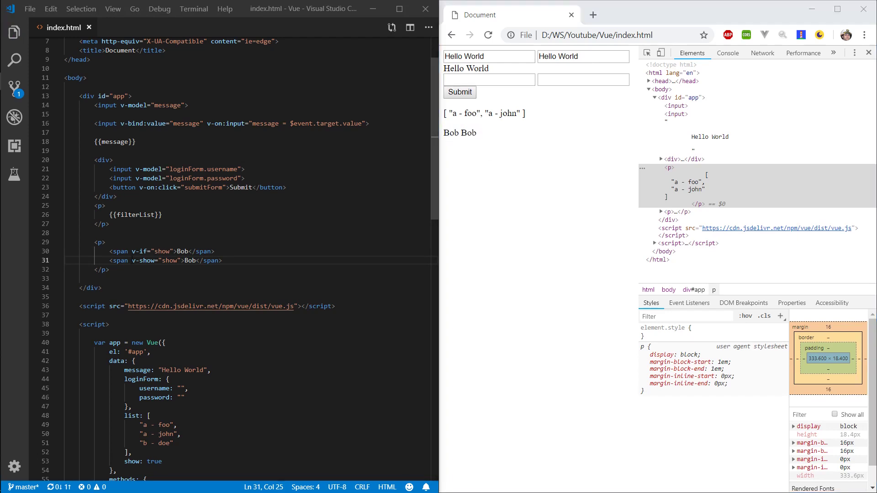
double_click(142, 261)
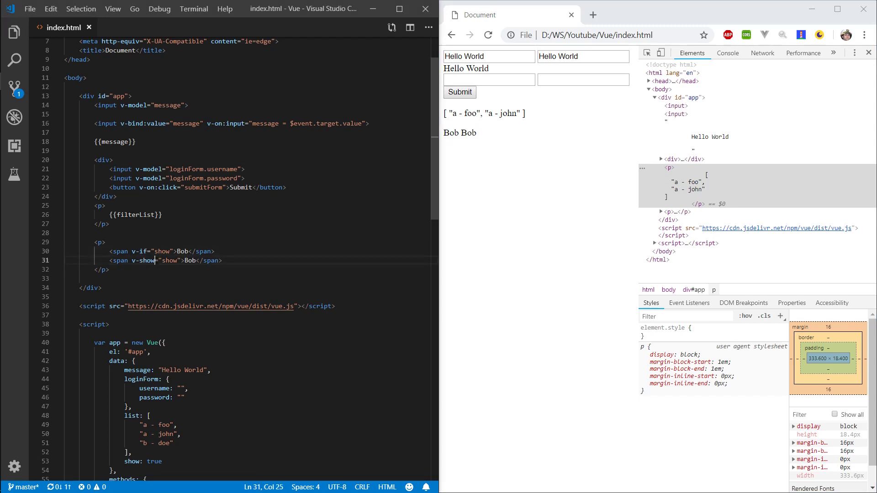
double_click(143, 260)
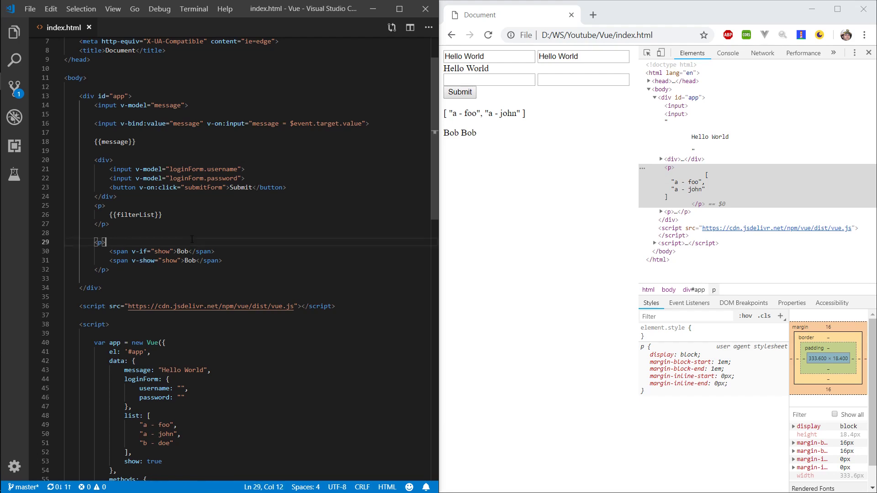
Add a Toggle button with v-on:click="show = !show" before the spans
text(button >Toggle</button>)
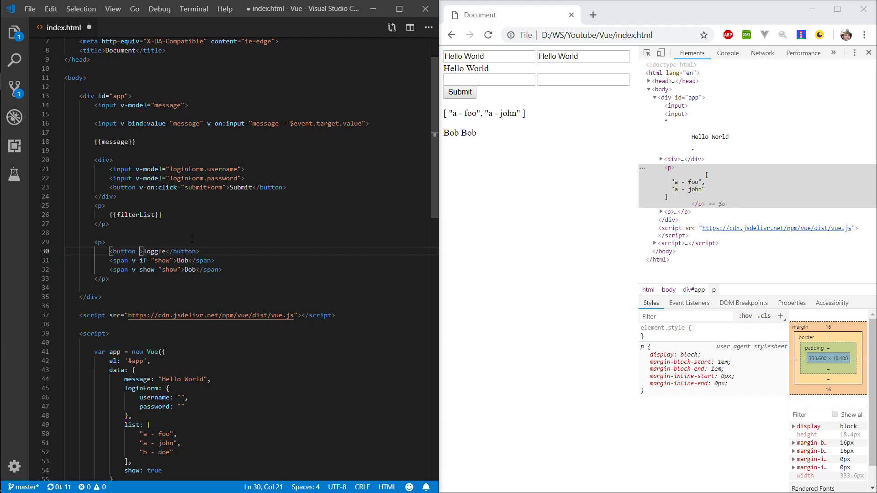
text(v-on:click=")
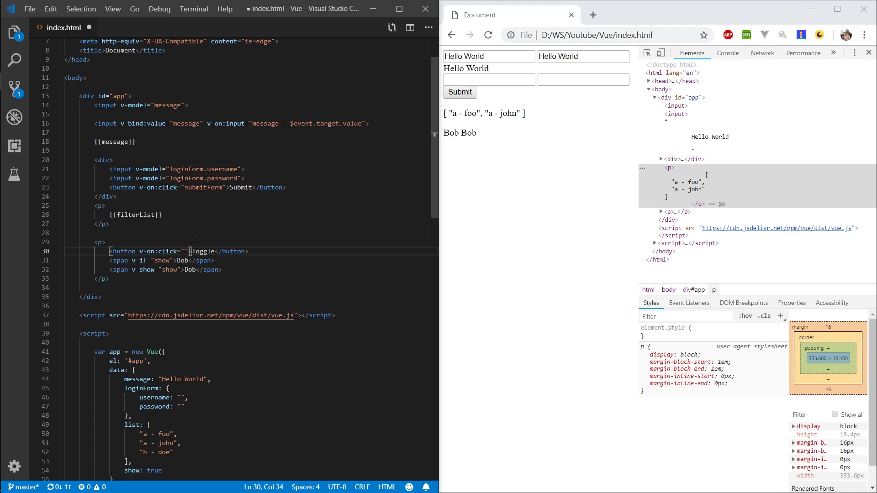
text(show =)
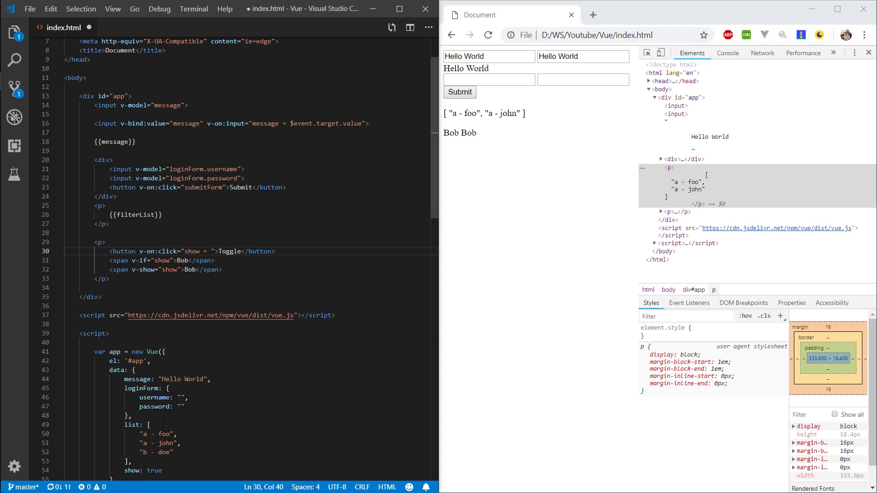
text(!show)
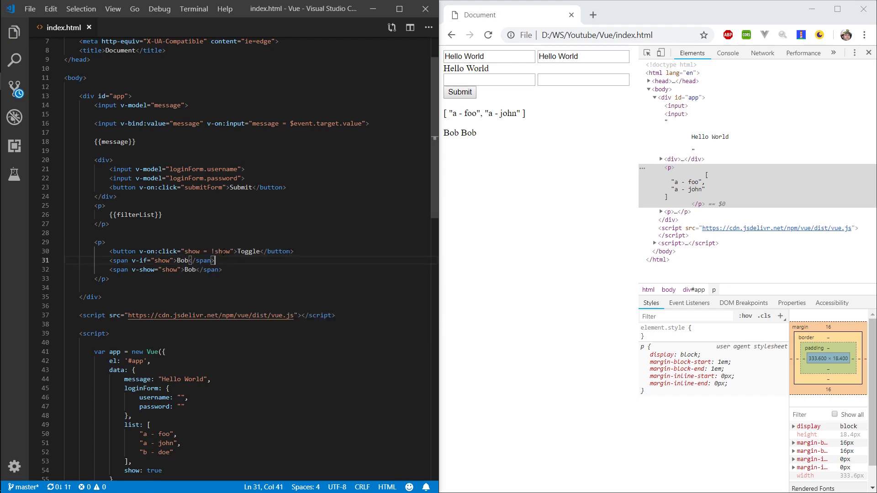
double_click(222, 252)
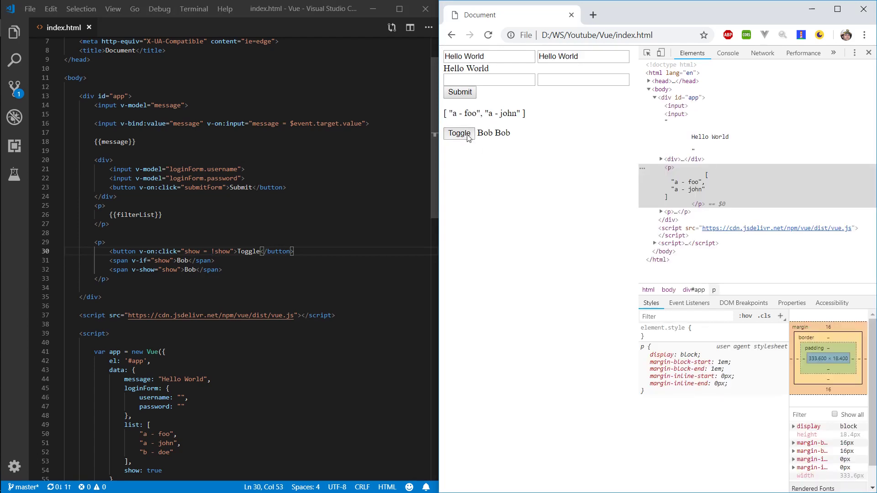
mouse_move(576, 178)
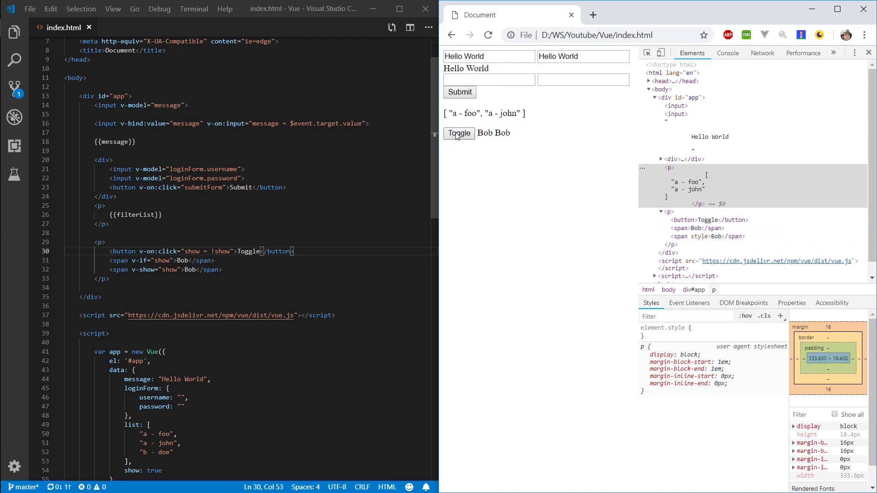
Click Toggle in Chrome to hide both Bobs and point out the v-show span's display:none
click(459, 133)
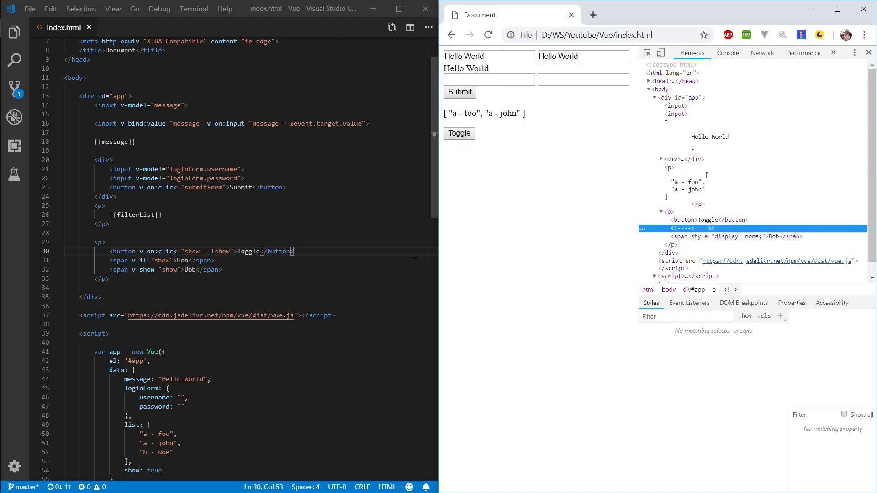
mouse_move(447, 308)
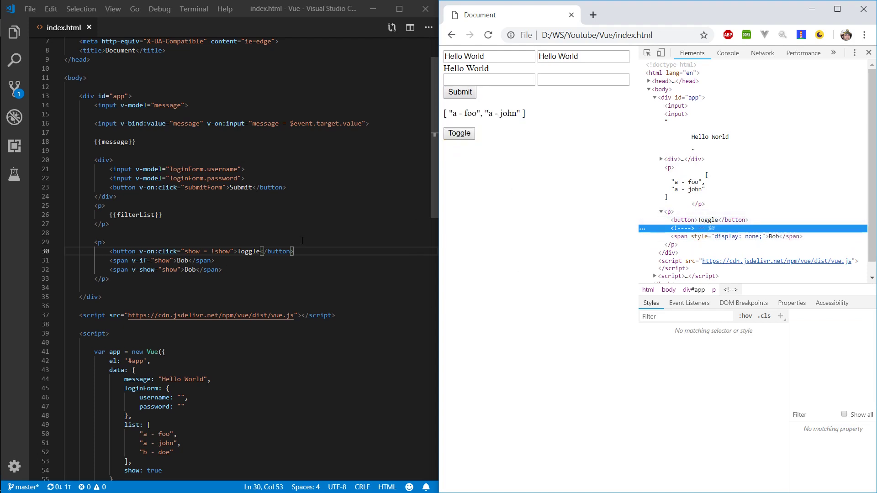
double_click(147, 269)
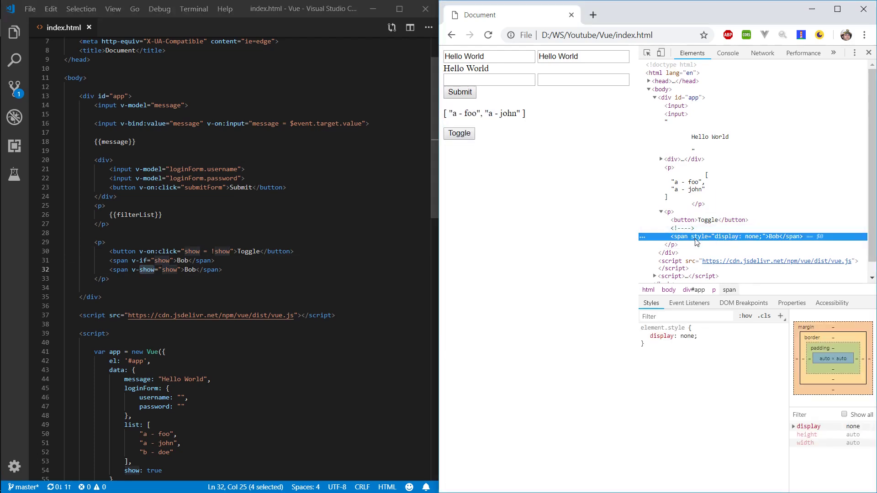
mouse_move(677, 236)
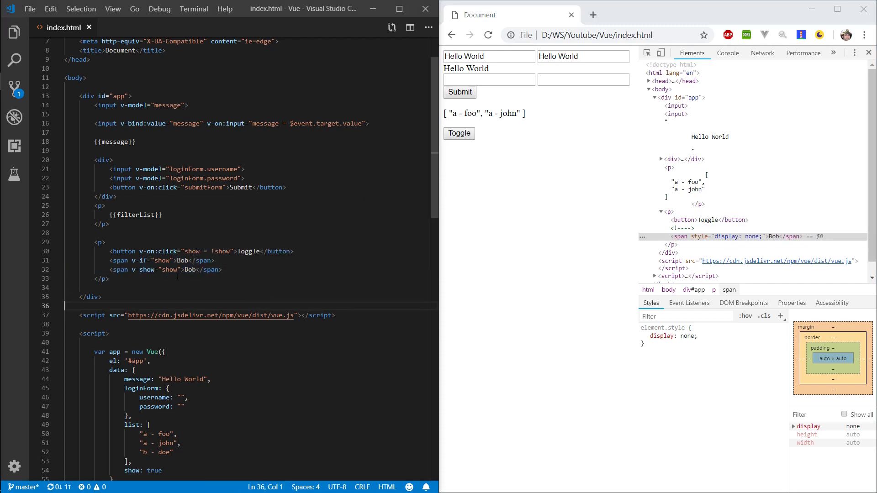
mouse_move(264, 295)
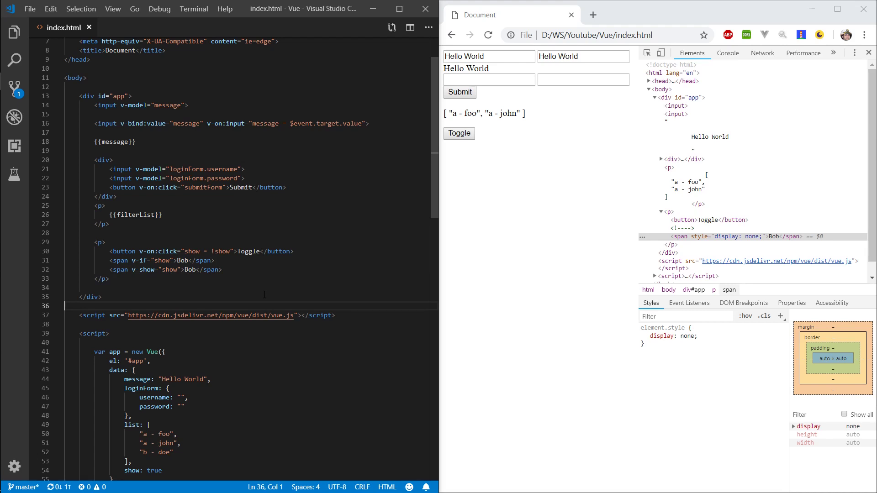
Add user: null to data and start an empty {{}} interpolation after the second span
scroll(down, 3)
text(,)
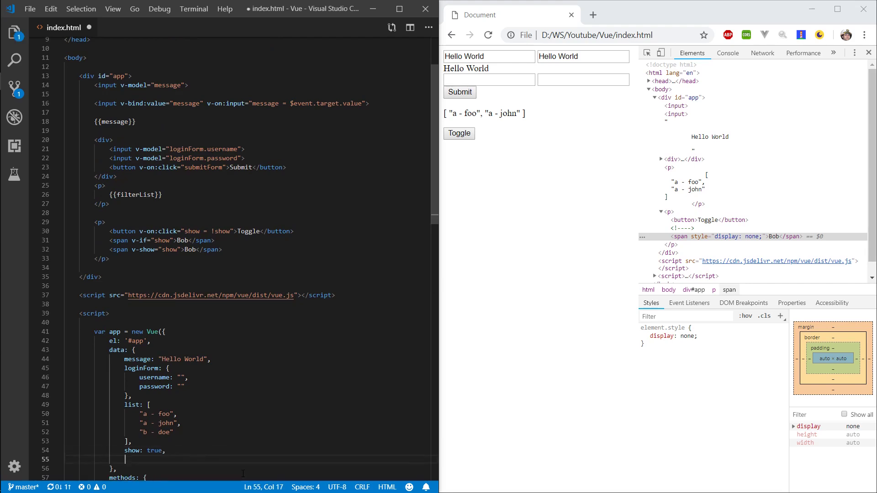
text(user: null)
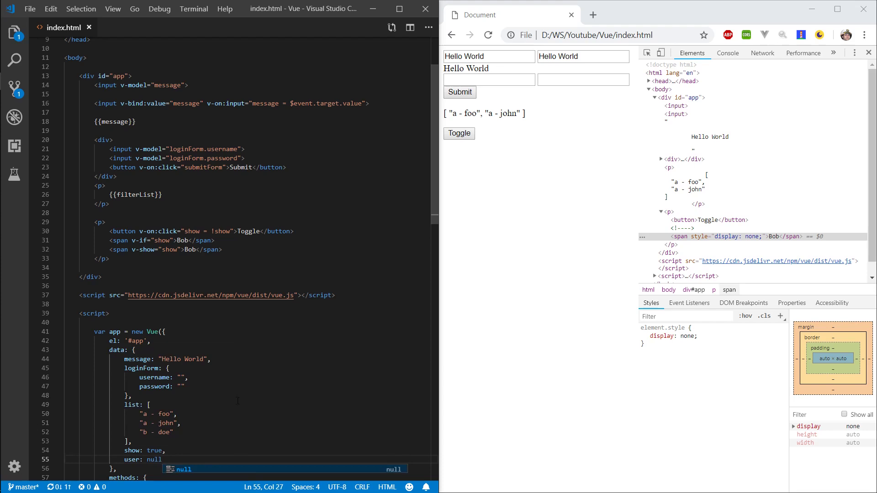
click(220, 249)
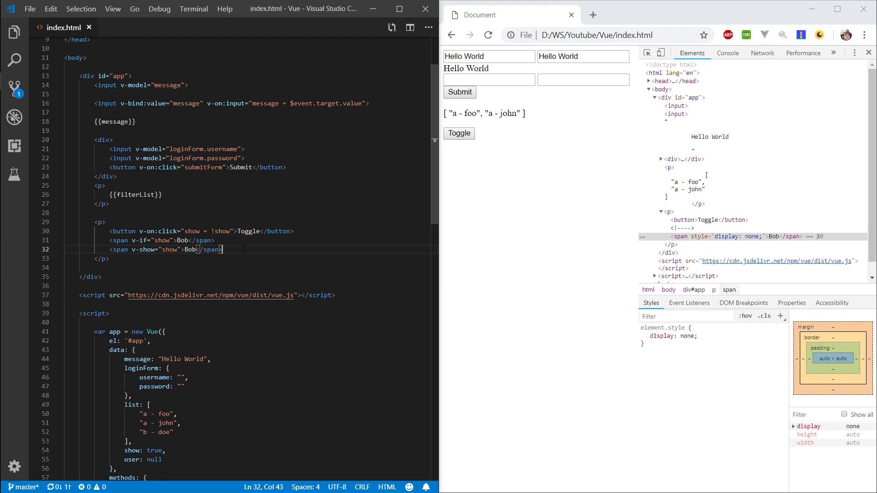
text({{}})
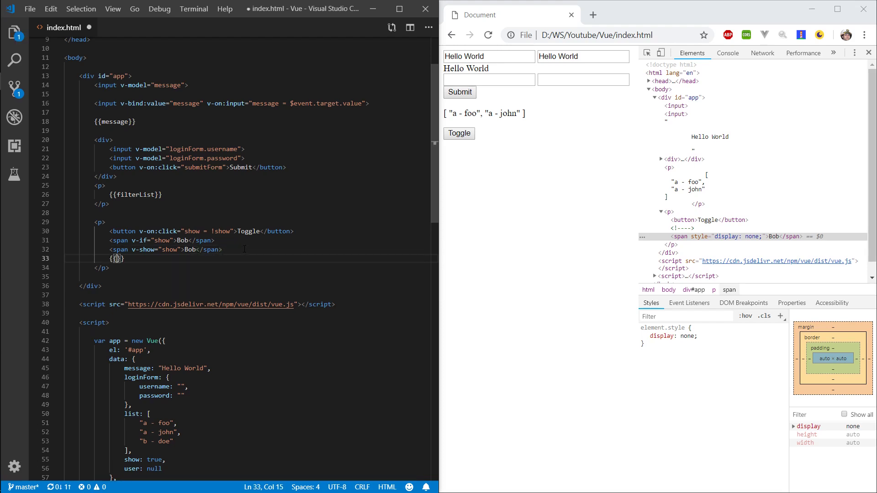
Replace both Bob spans with {{user.name}} and read the null TypeError in the Console
text(user.name)
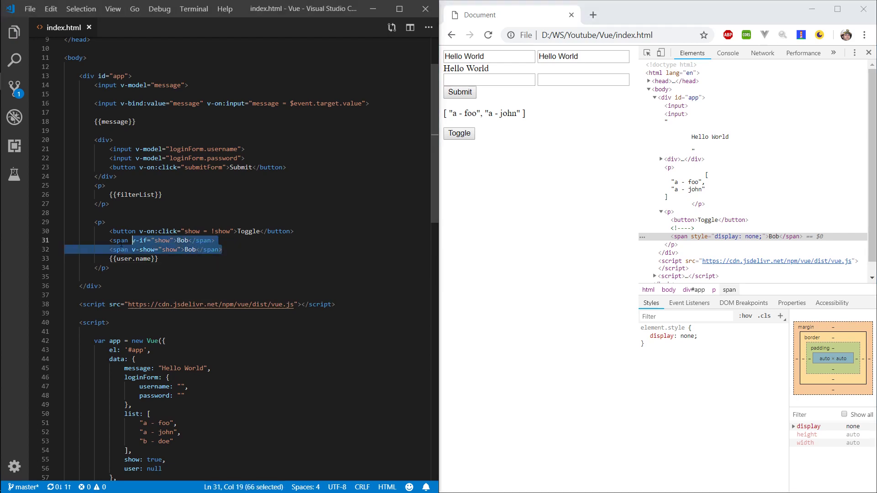
key(Delete)
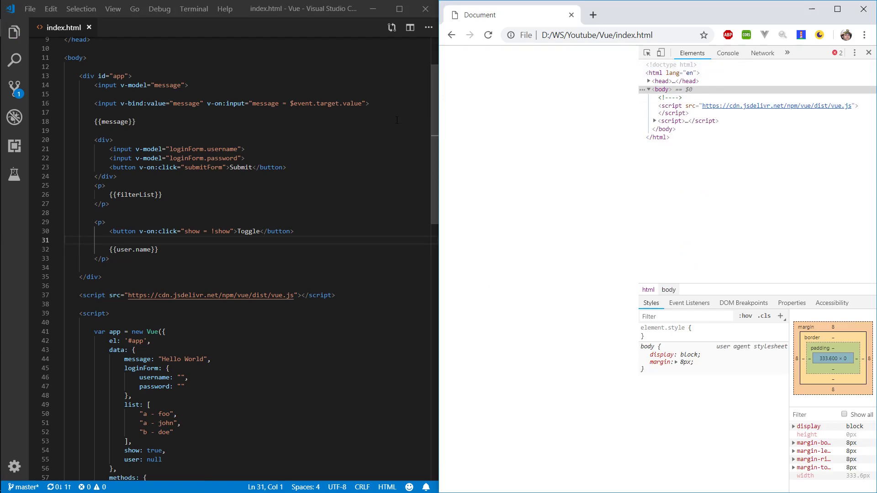
click(727, 53)
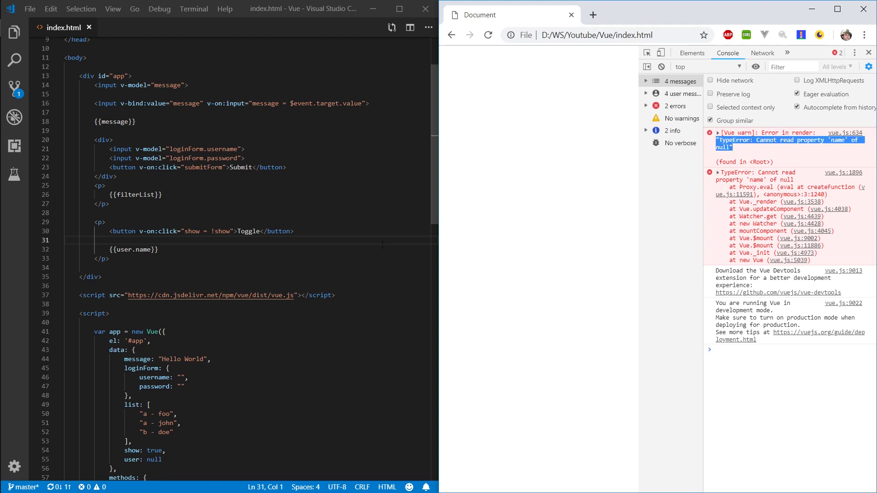
double_click(142, 249)
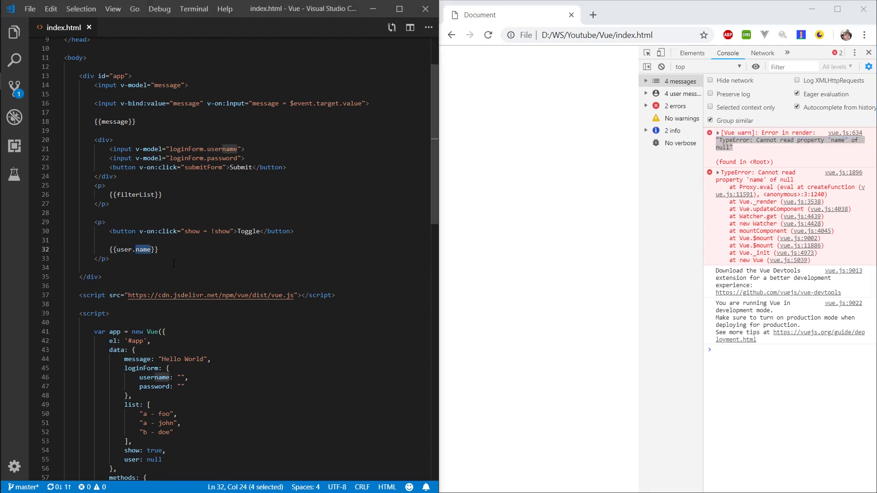
double_click(124, 250)
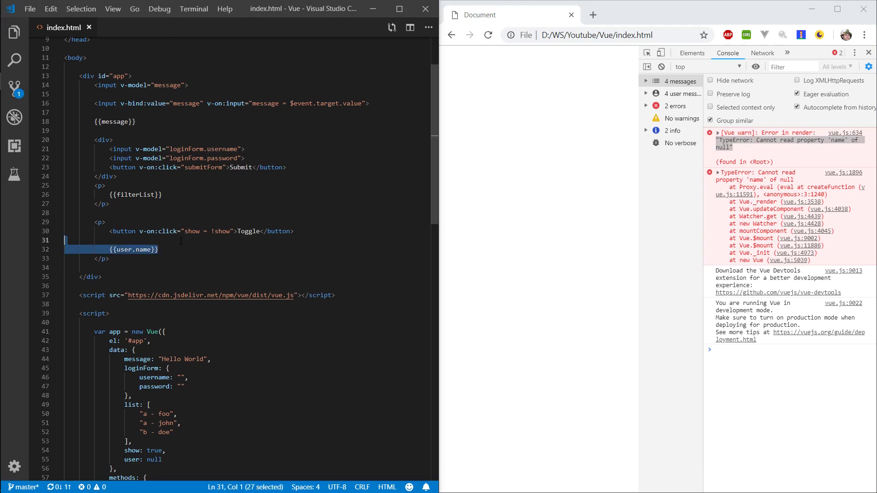
Wrap {{user.name}} in a span conditioned on user so it shows only when user exists
text(i)
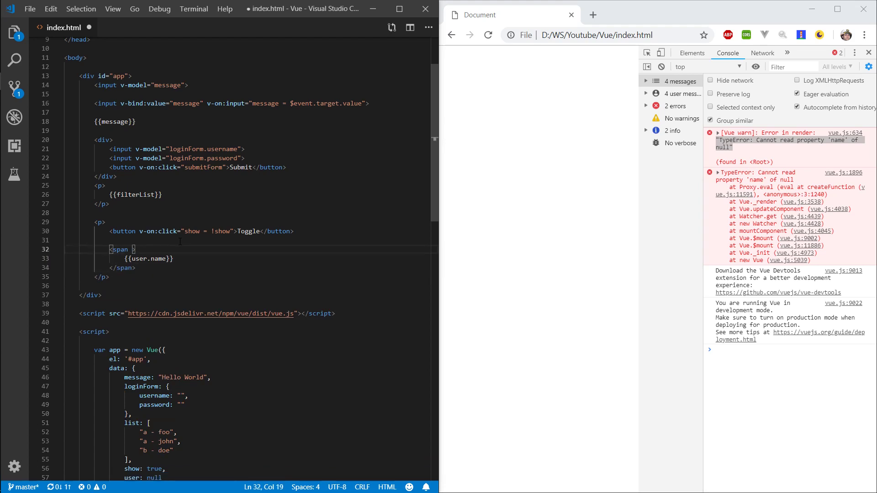
text(v-if)
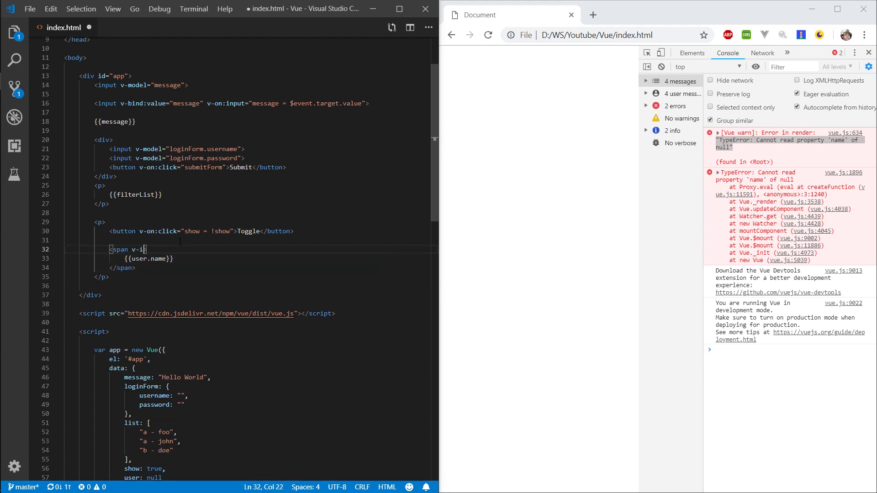
text(="">)
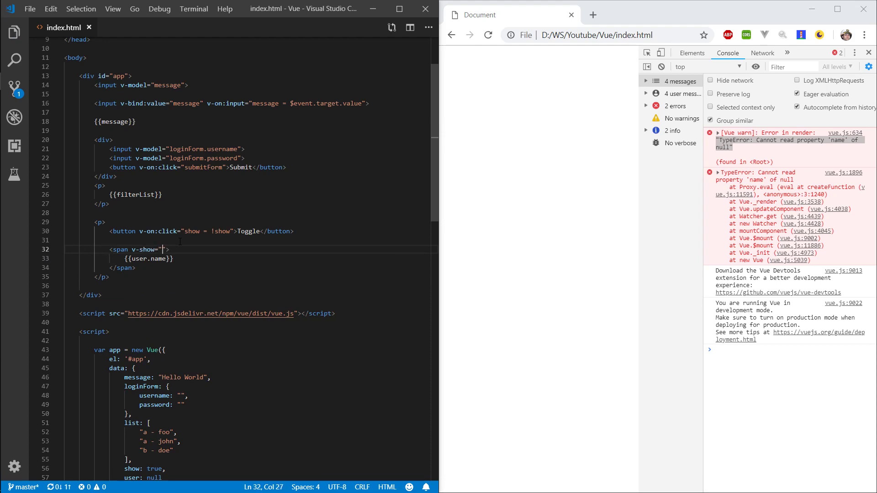
text(user)
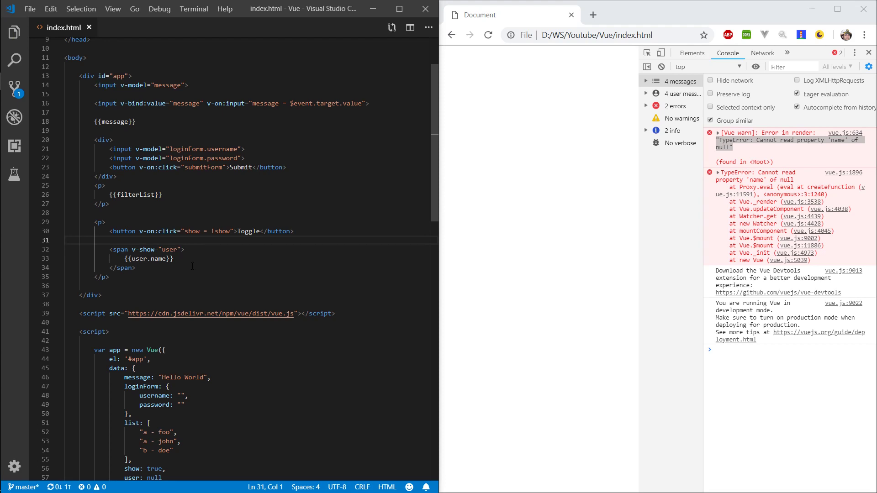
scroll(down, 3)
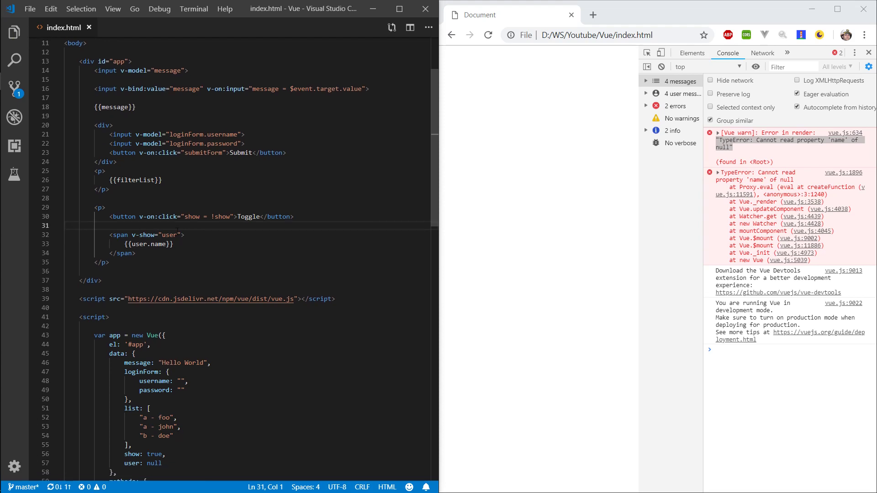
click(134, 253)
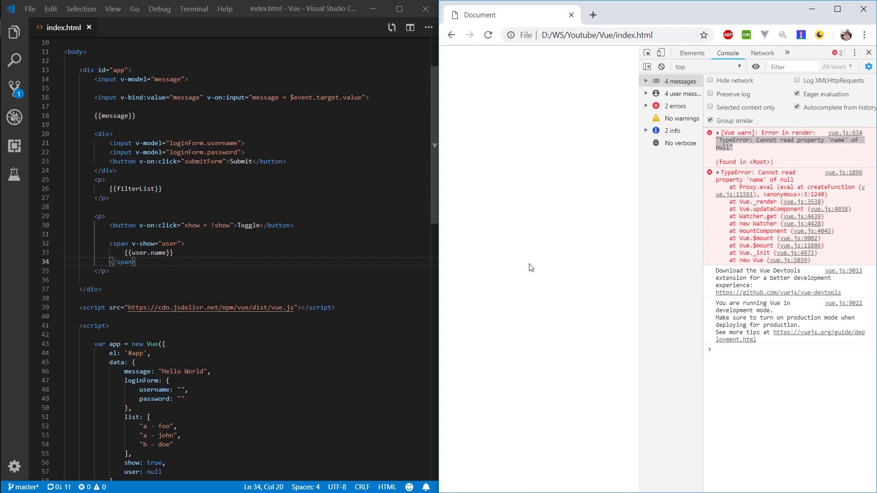
mouse_move(583, 252)
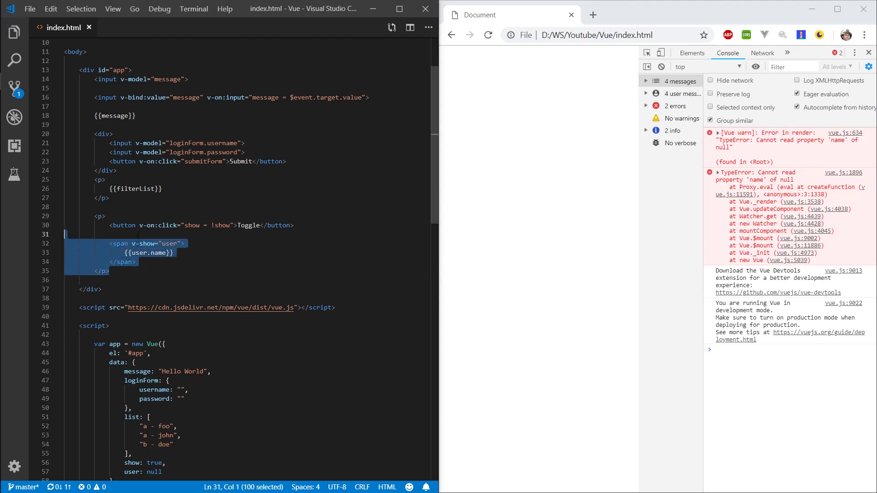
Switch the span's directive to v-if="user" so the page loads without errors
double_click(146, 243)
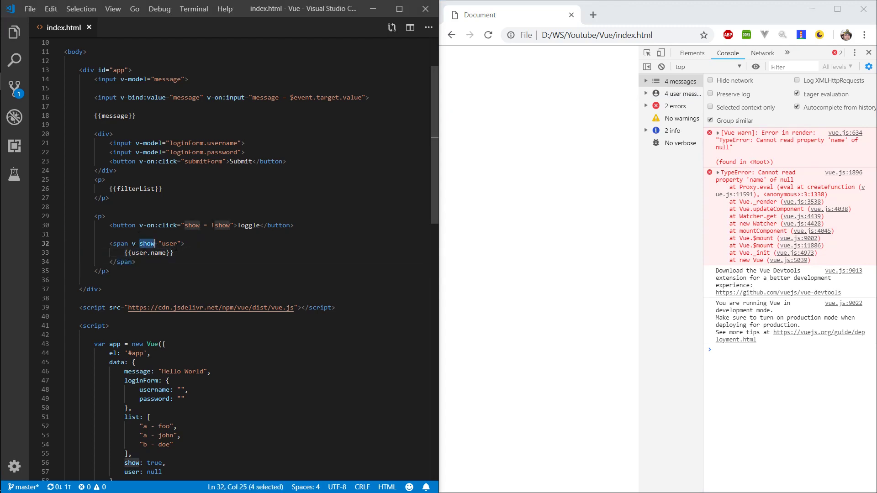
text(v-if)
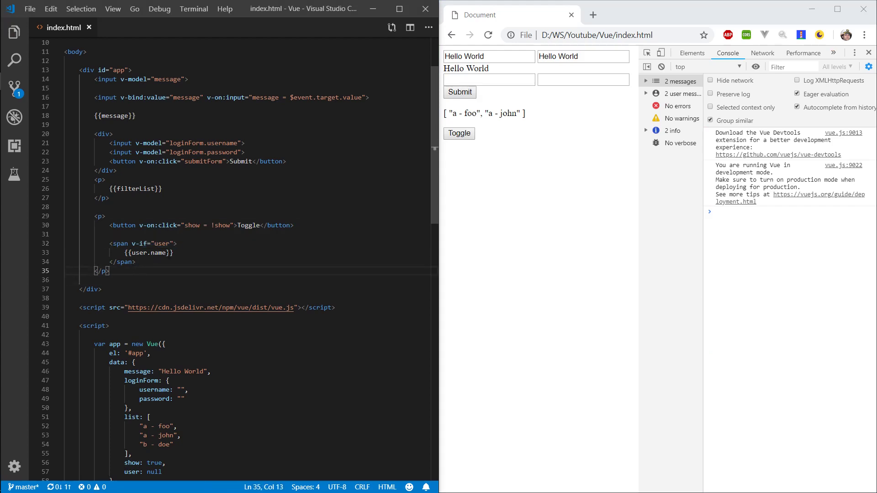
drag(161, 243, 174, 252)
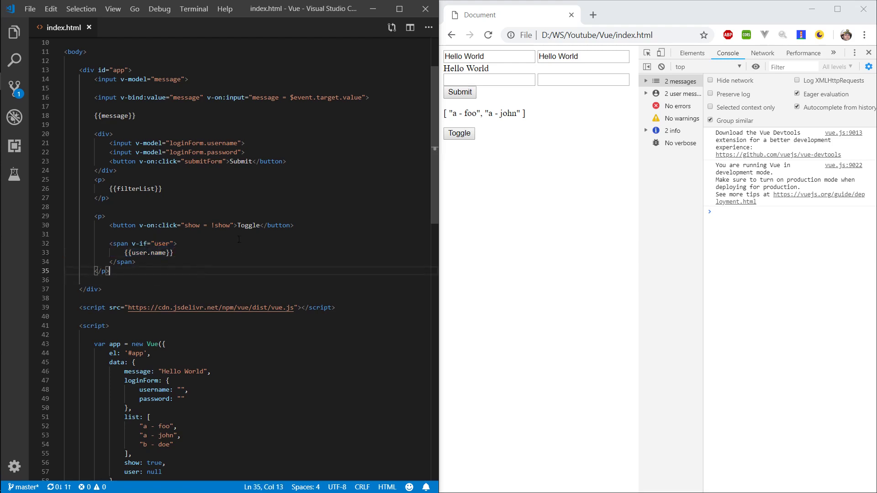
Make Toggle set user = { name: 'Bob' } and test that Bob appears
double_click(222, 224)
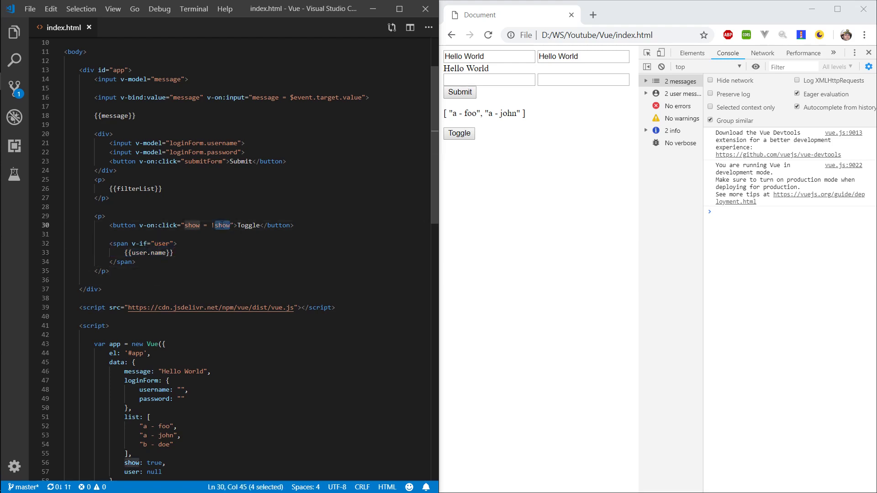
key(Delete)
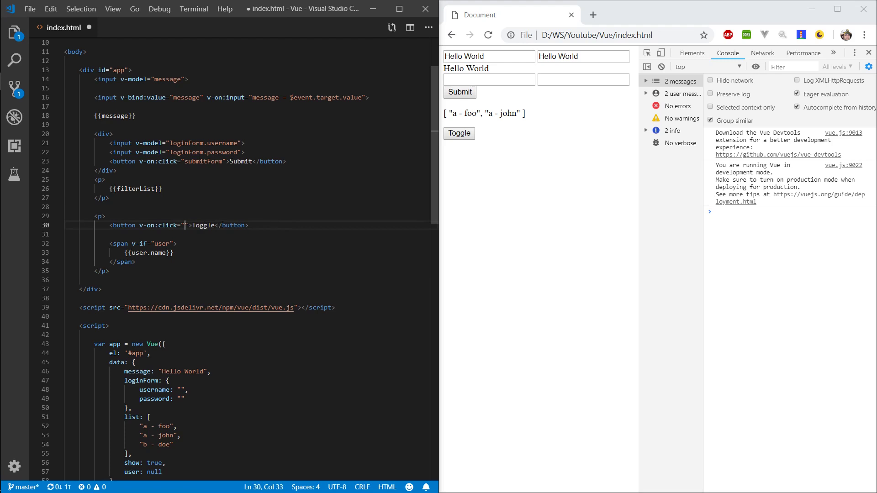
text(user)
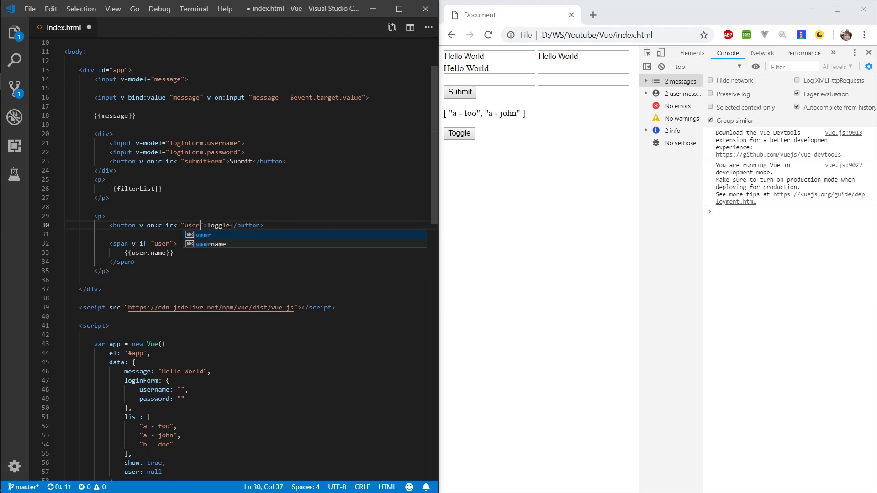
text(=)
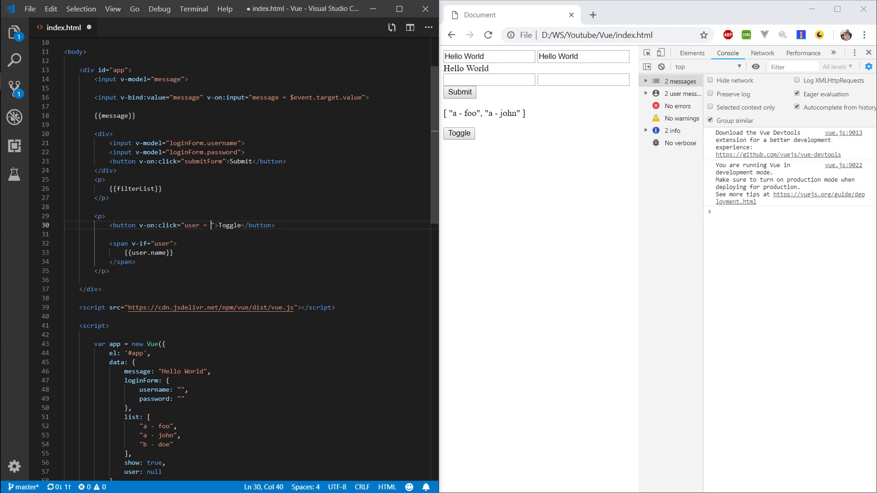
text({)
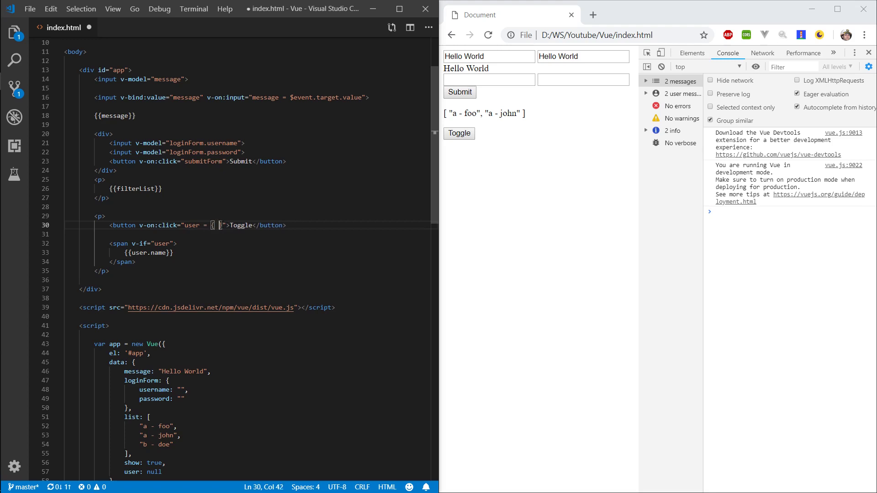
text(name: 'Bob)
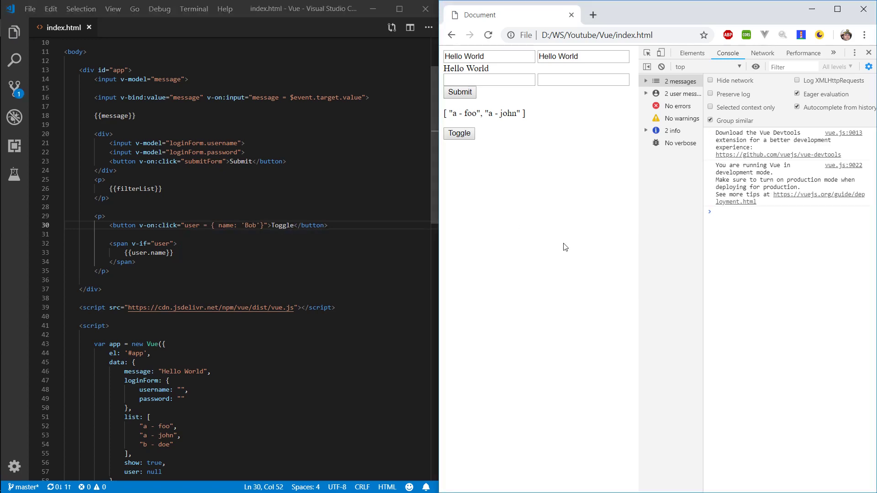
click(459, 133)
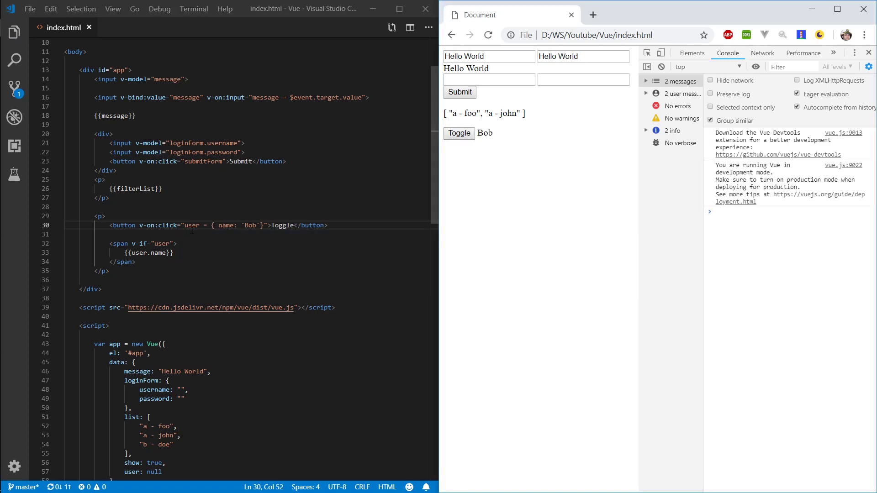
Rename the object's name key to surename and test Toggle again
drag(184, 225, 262, 225)
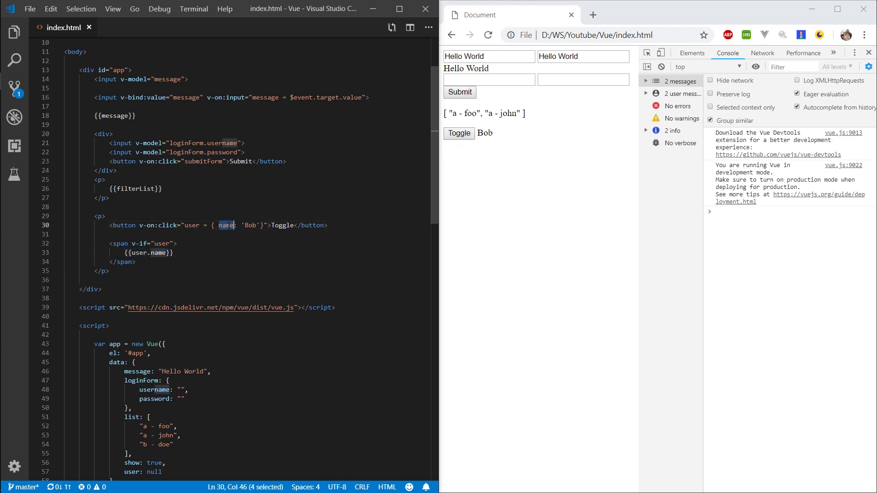
text(surename)
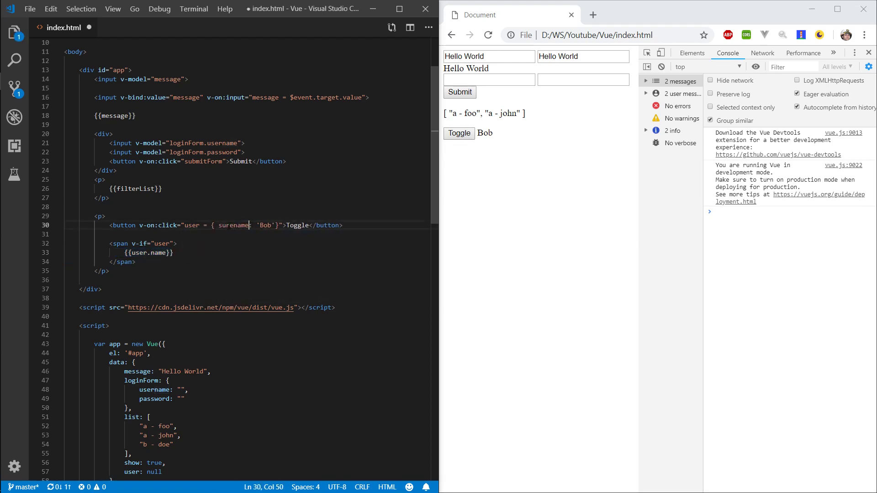
click(459, 133)
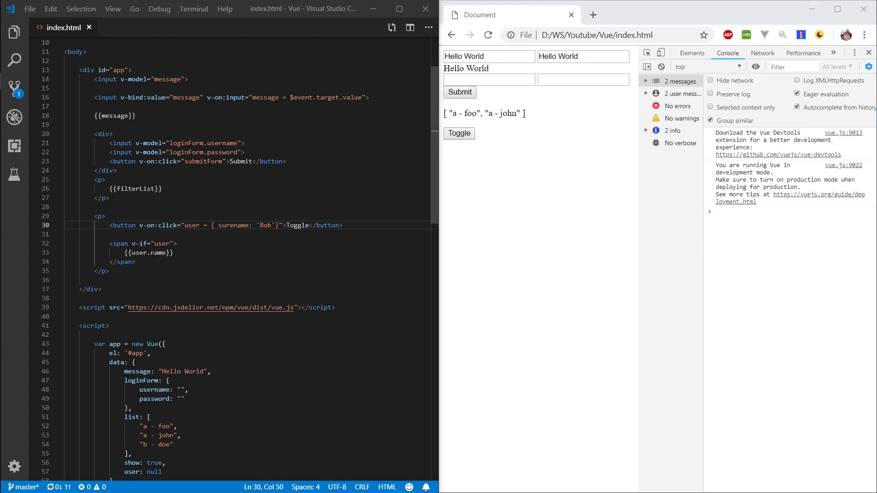
Change the interpolation to {{user.name.firsLetter}} and see the firsLetter-of-undefined error on Toggle
double_click(159, 252)
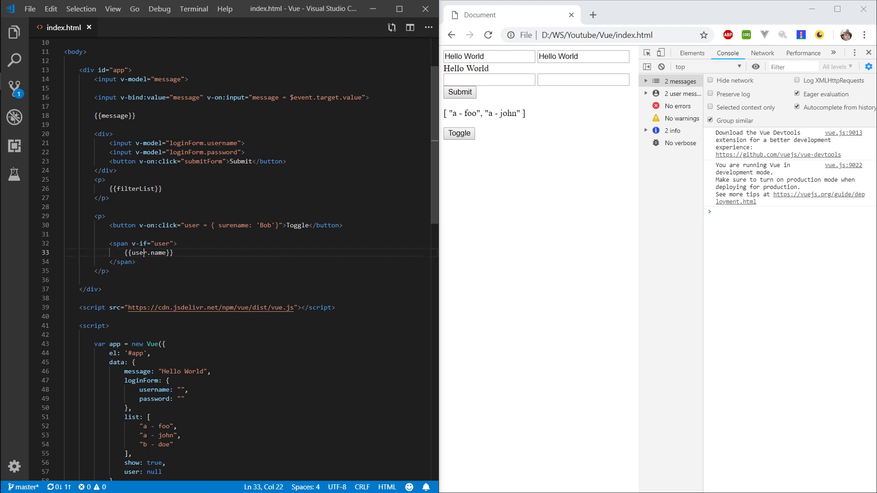
double_click(139, 252)
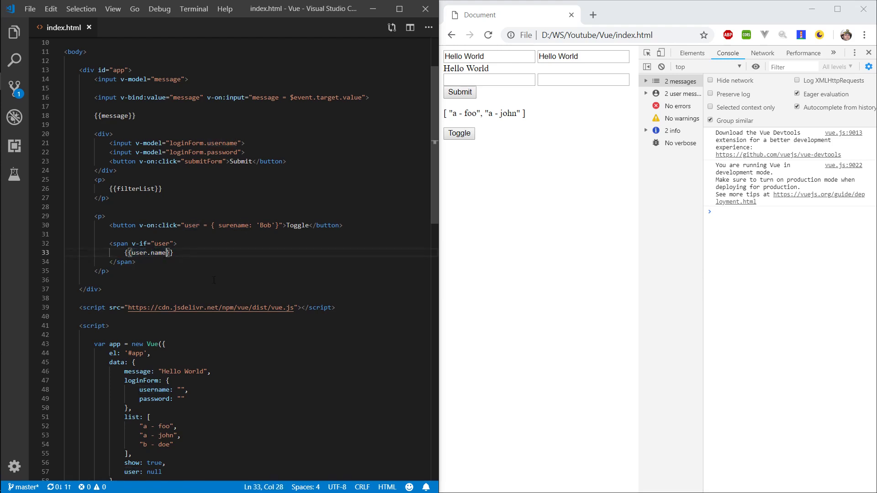
text(.)
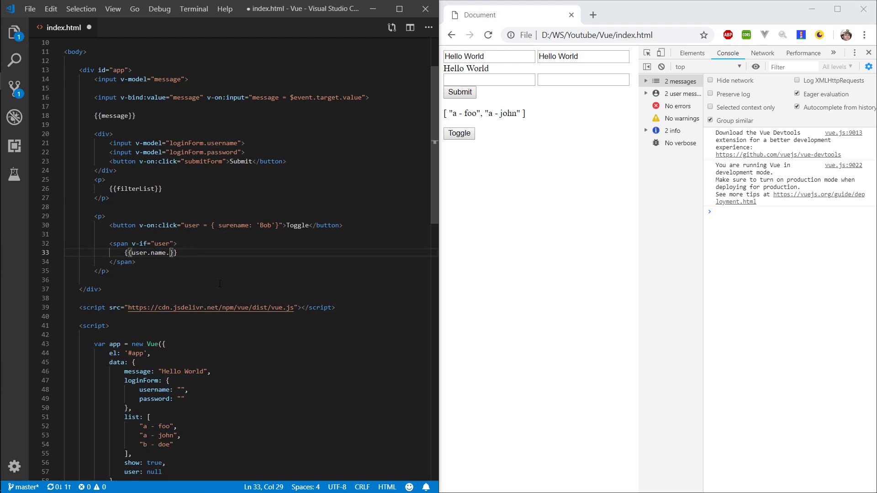
text(.firs)
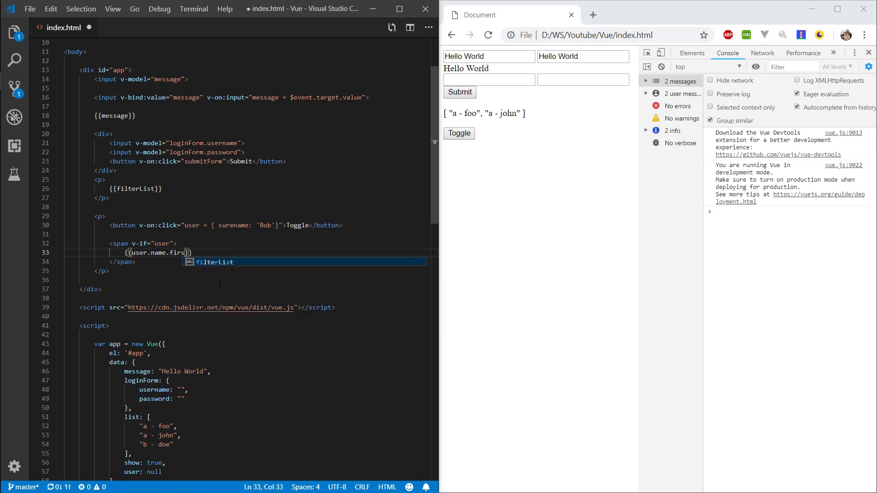
text(Letter)
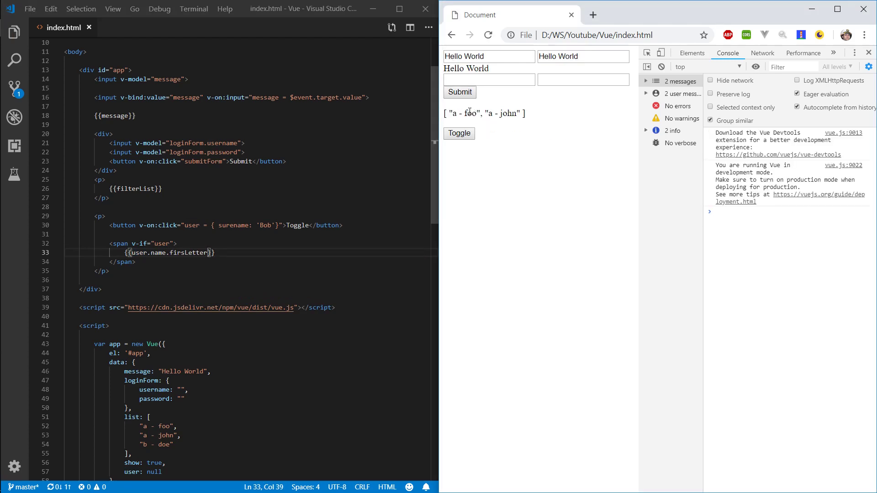
click(459, 133)
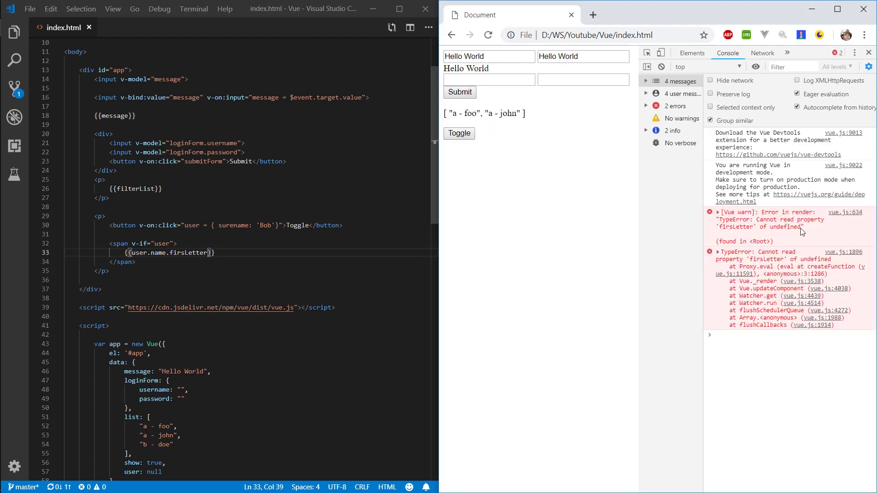
double_click(784, 226)
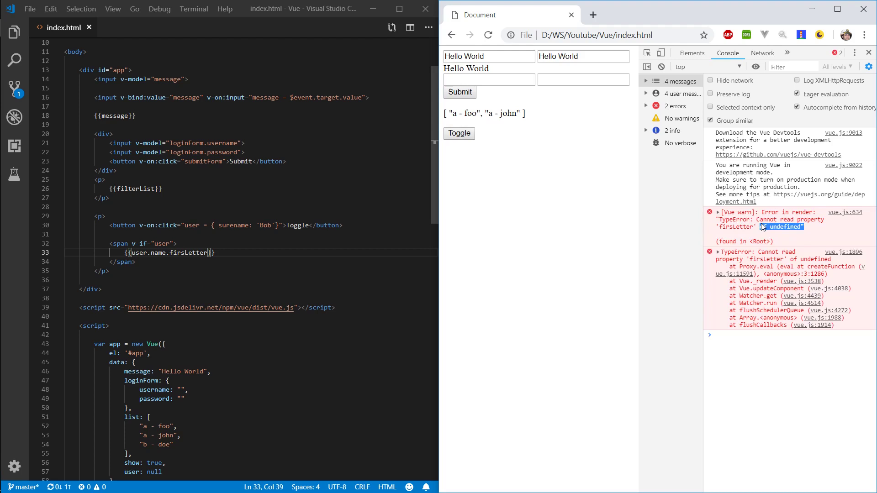